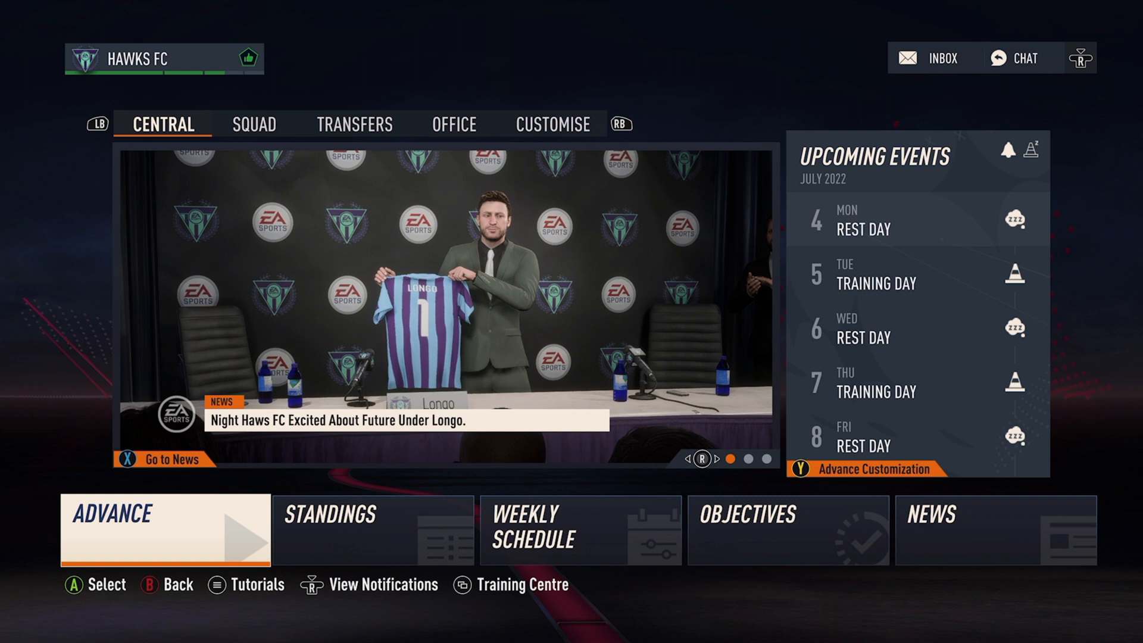
Review the full squad lineup and McGarry's player details, then resume day-by-day simulation.
click(253, 124)
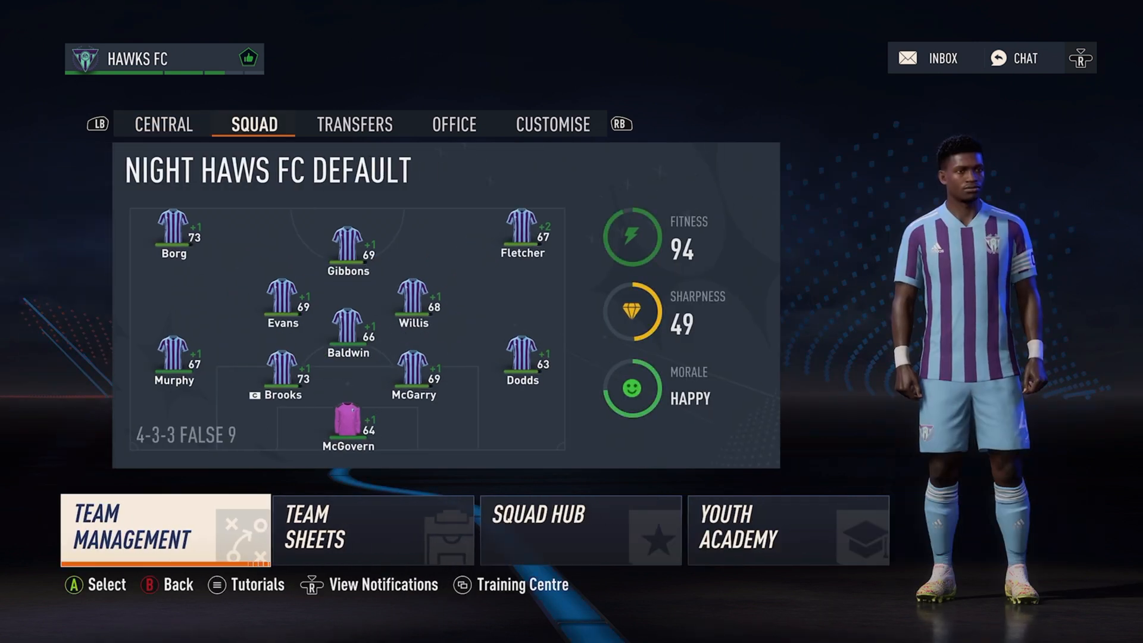
click(137, 534)
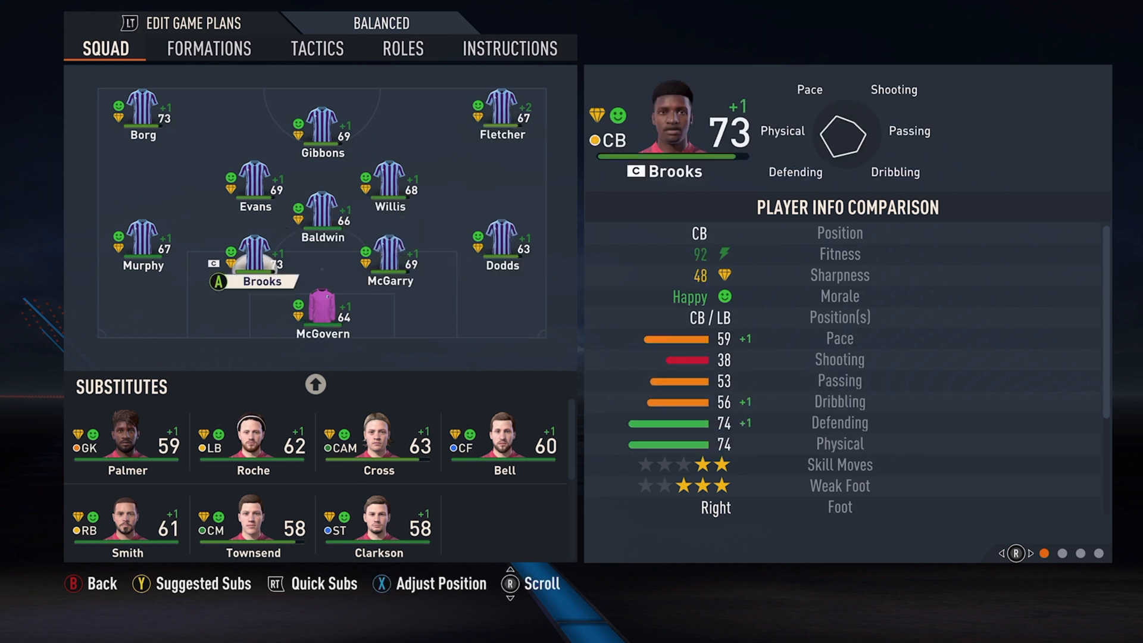
click(390, 252)
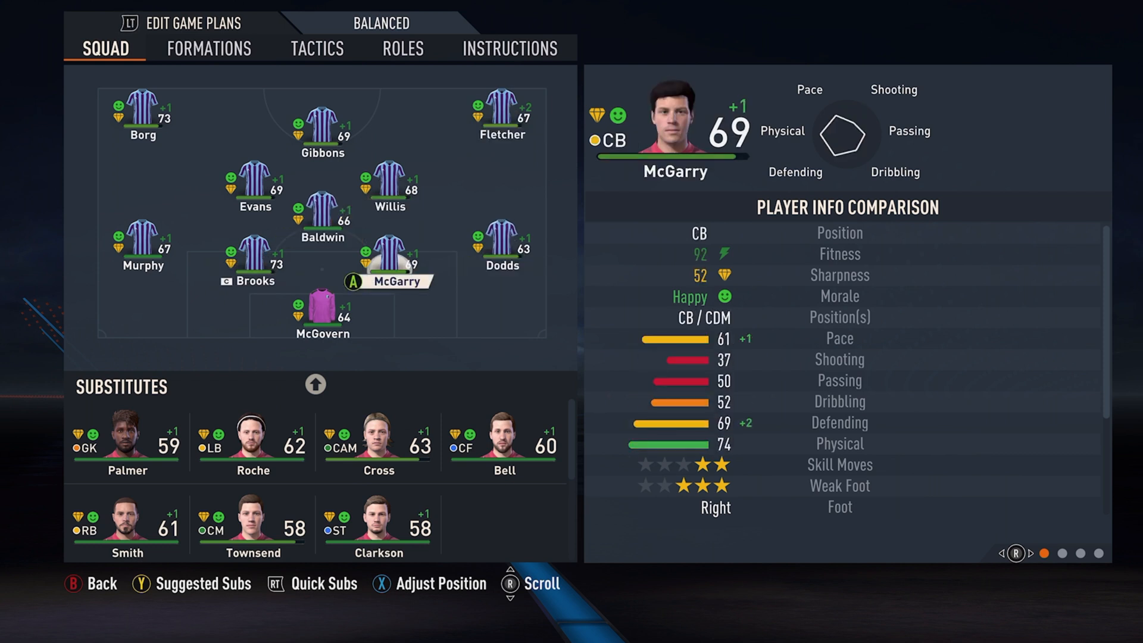
click(208, 48)
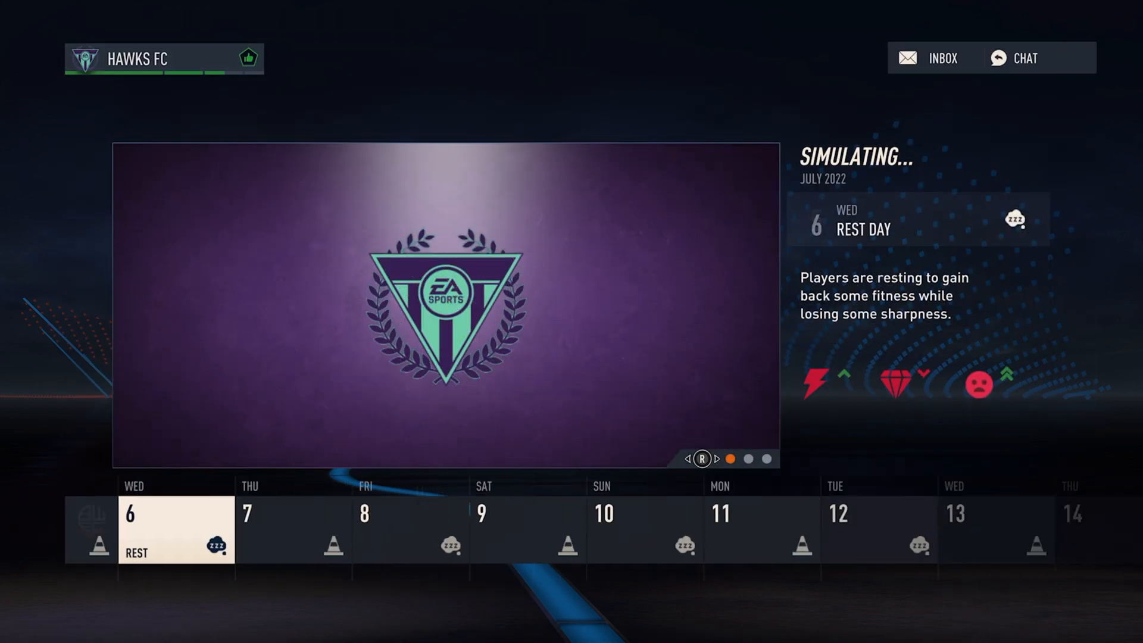
Stop the day-by-day simulation at the Wednesday 6 July rest day.
click(939, 58)
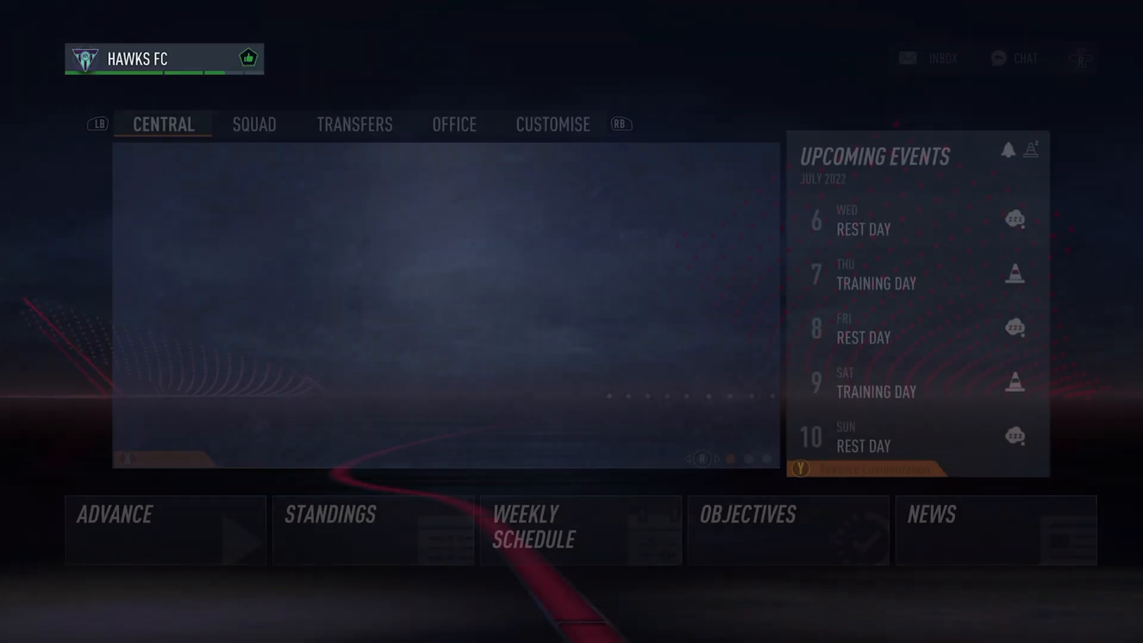
Advance to the Bolton preseason match and open its kit selection.
click(164, 530)
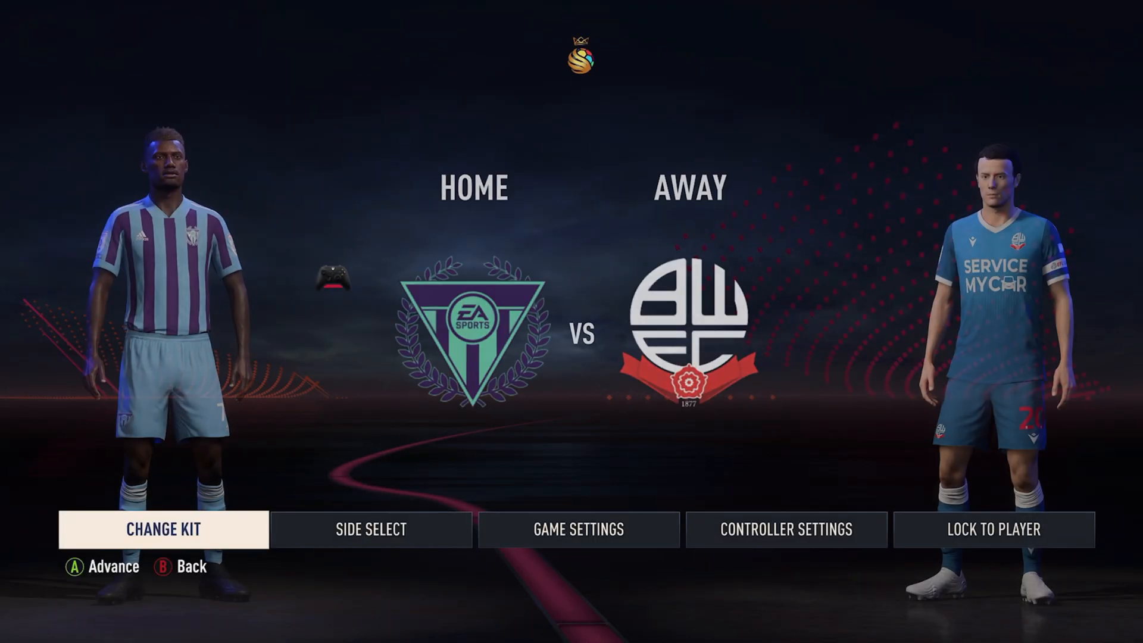
click(163, 530)
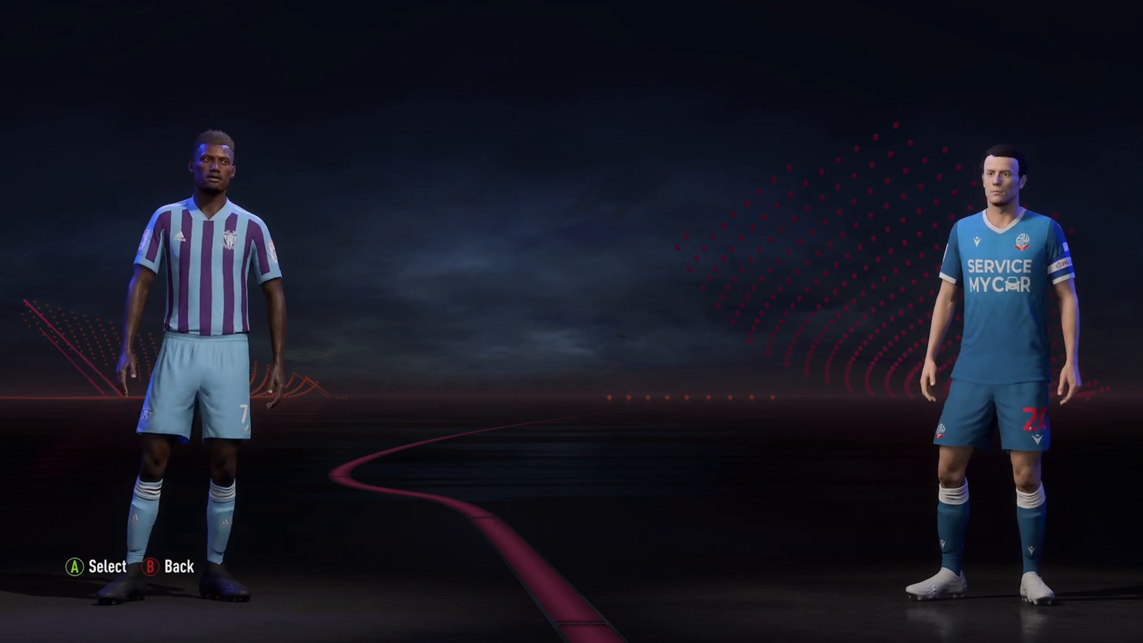